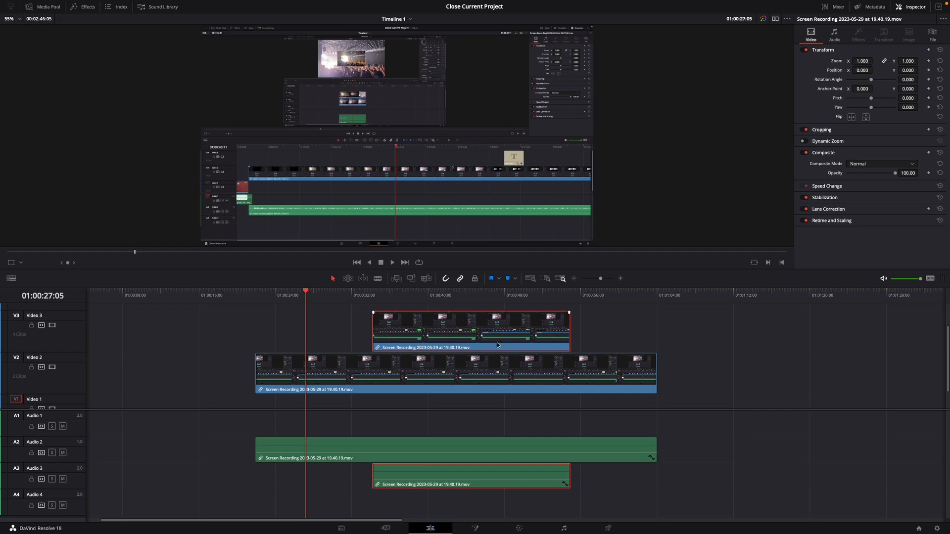
{"action": "mouse_move", "coordinate": [460, 340]}
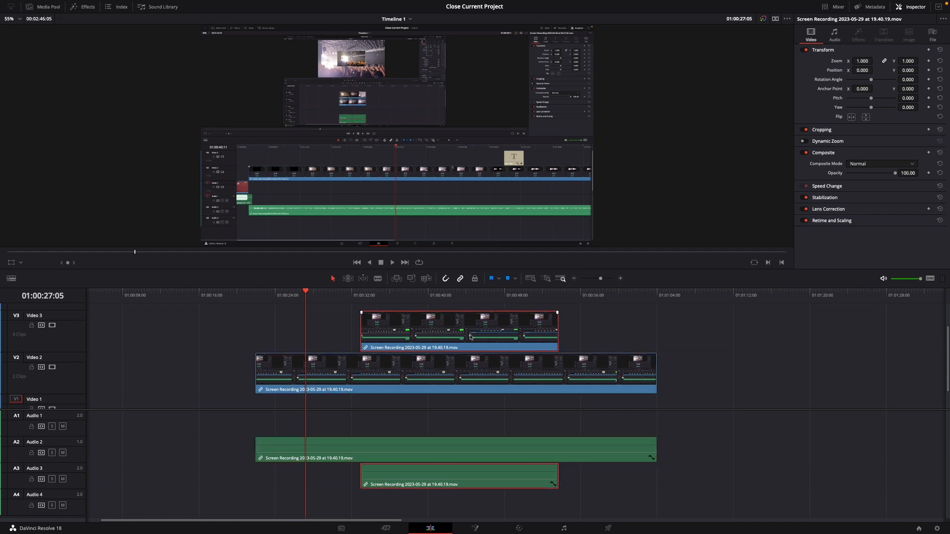
Disable the selected Video 3 clip and its linked Audio 3 with D so both turn grey.
{"action": "key", "text": "d"}
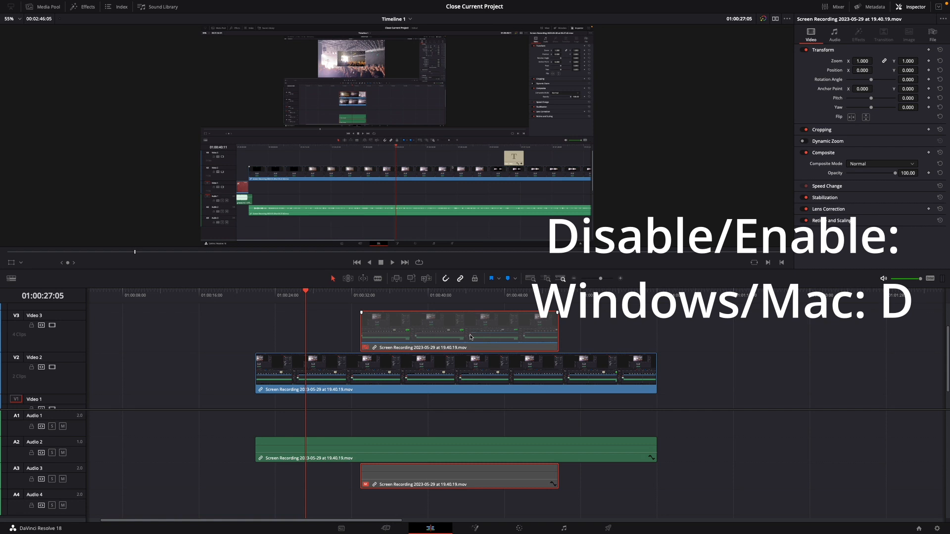
{"action": "mouse_move", "coordinate": [467, 328]}
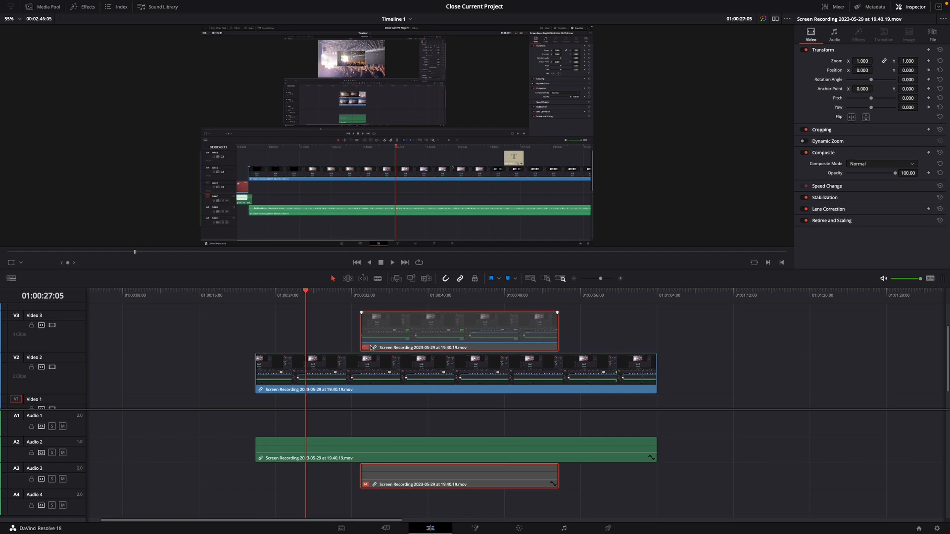
{"action": "left_click", "coordinate": [392, 264]}
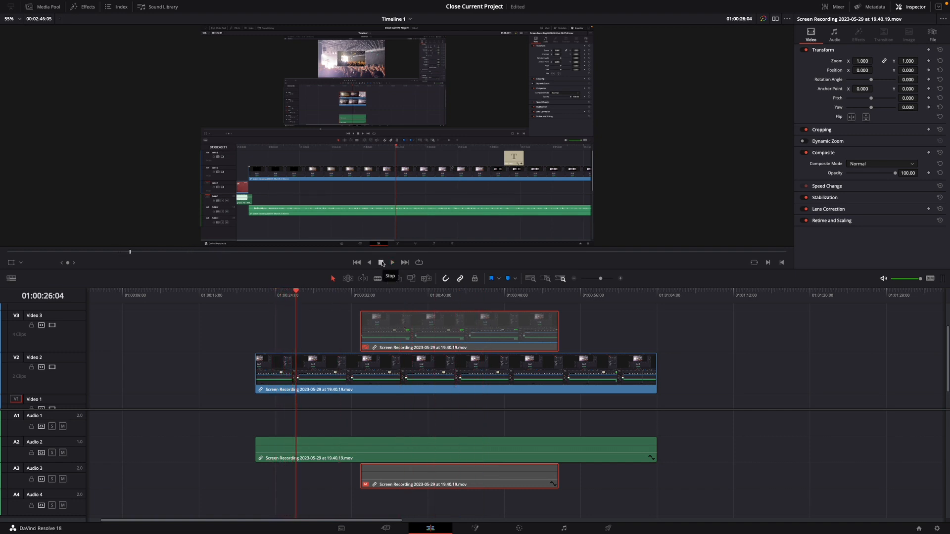
Select the greyed-out Video 3 clip ready to re-enable it and its linked audio.
{"action": "left_click", "coordinate": [382, 262]}
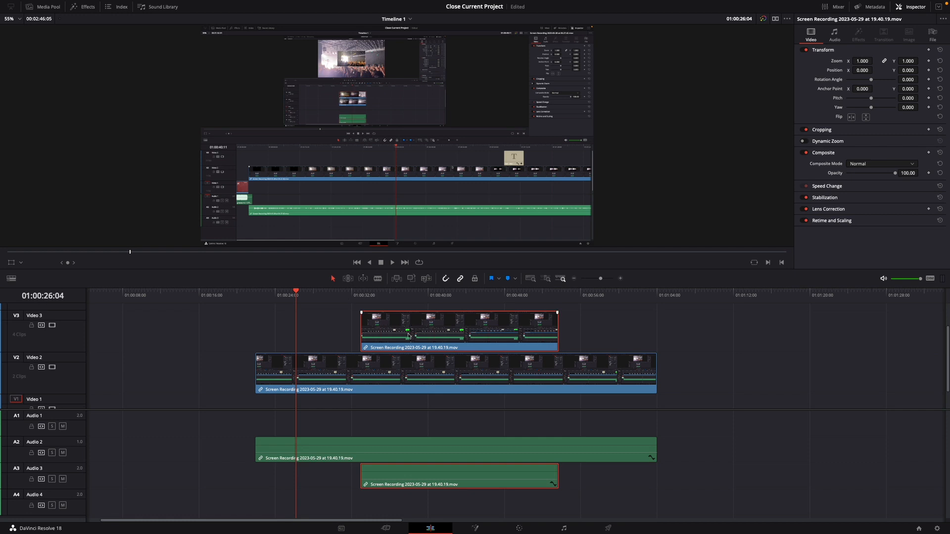
{"action": "mouse_move", "coordinate": [428, 333]}
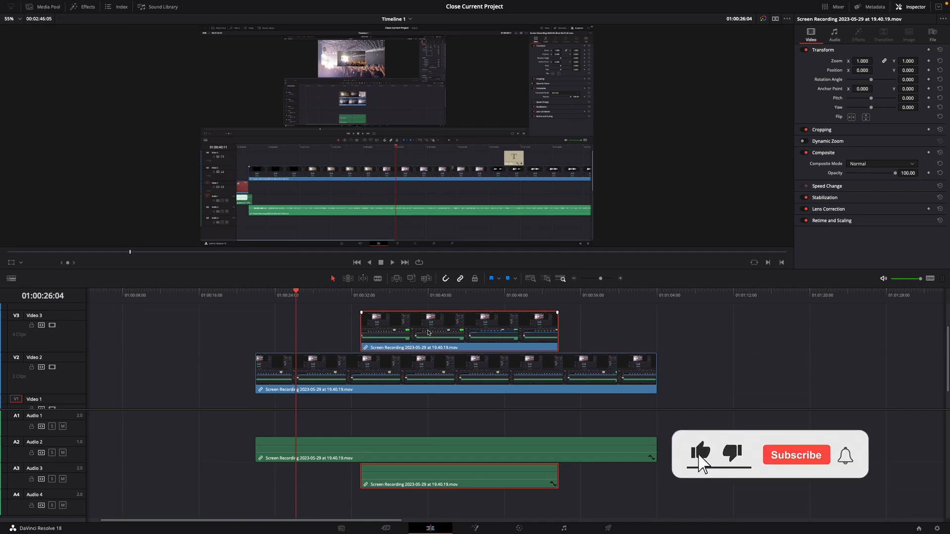
{"action": "left_click", "coordinate": [795, 455]}
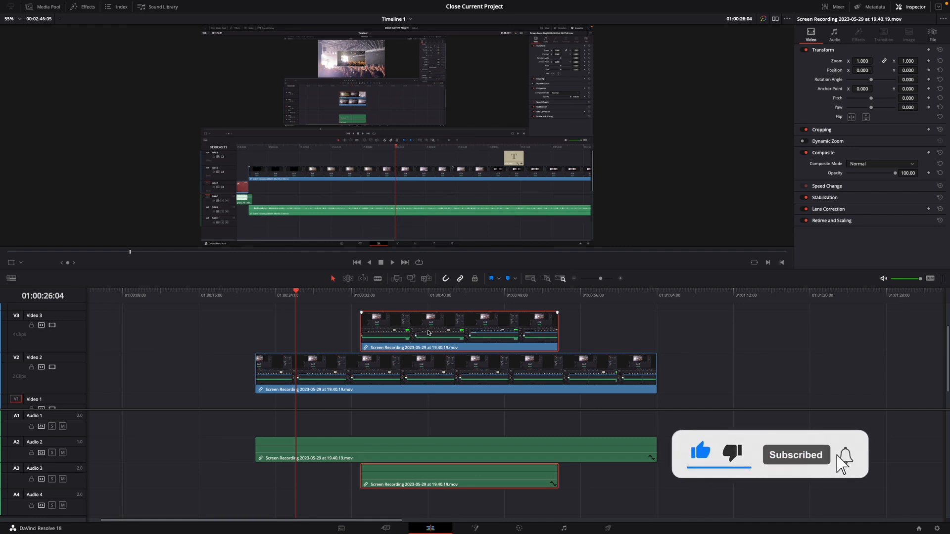